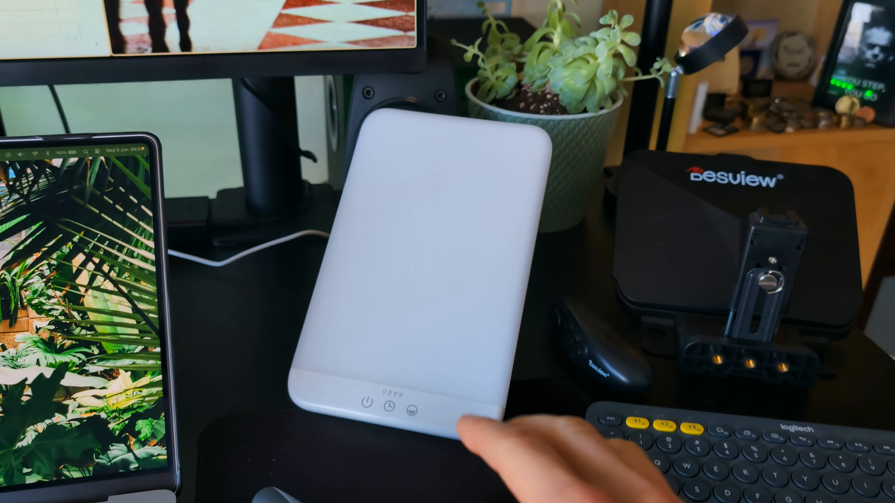
Scroll the gear list from the Spigen Mouse Pad down to the Anker 553 USB-C Hub row.
left_click(364, 402)
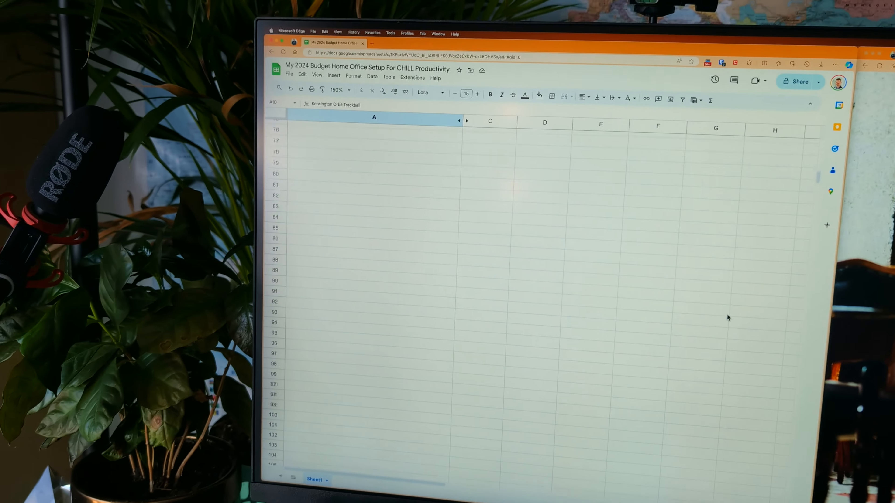
scroll("up", 3)
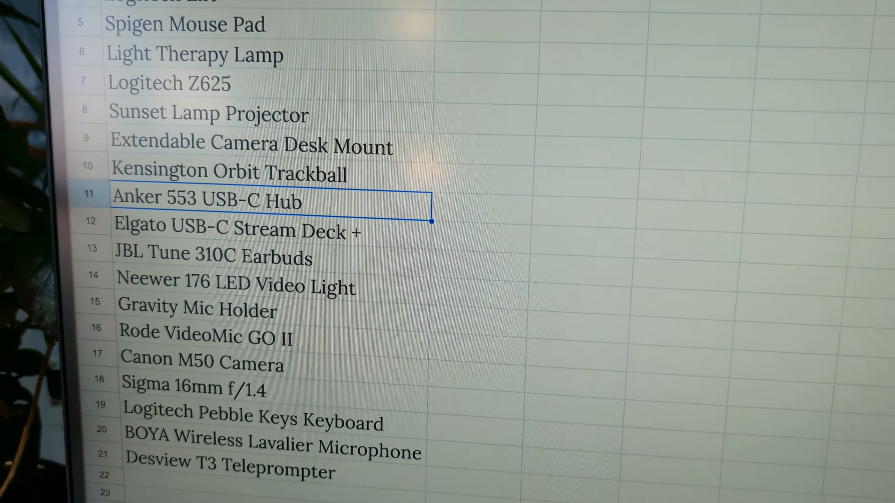
scroll("down", 3)
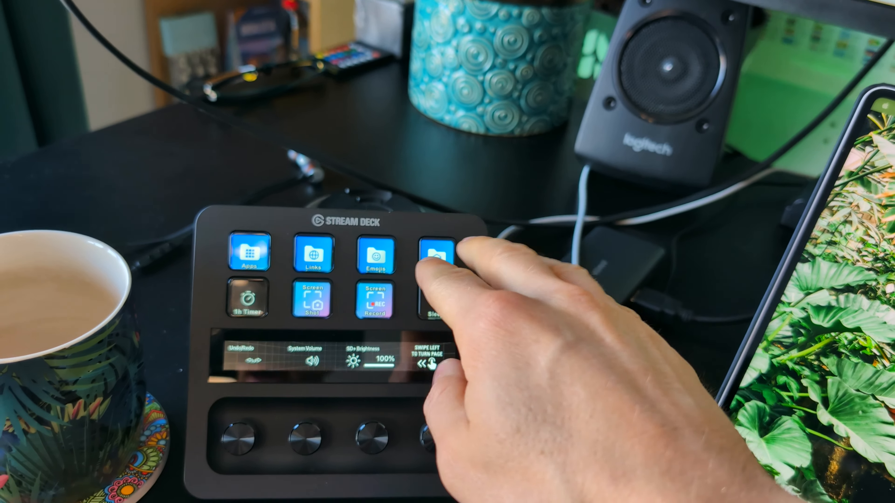
Select the Elgato USB-C Stream Deck + cell in row 12 of the gear list.
left_click(435, 257)
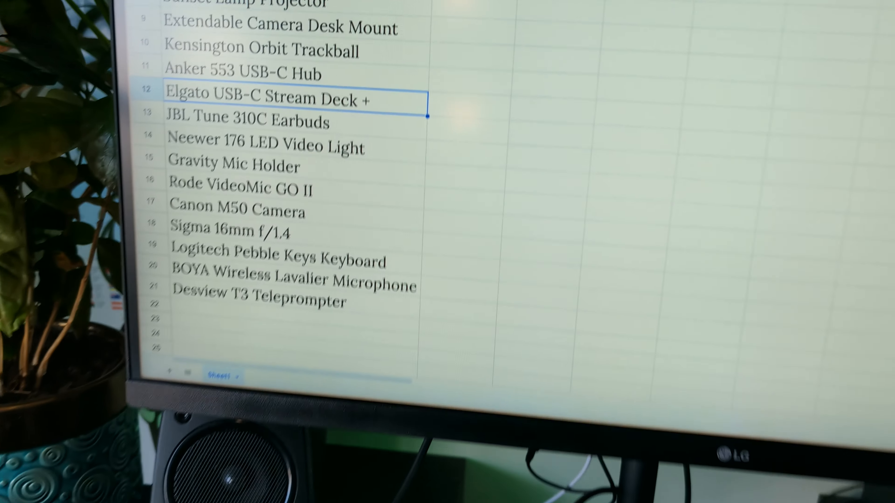
scroll("up", 3)
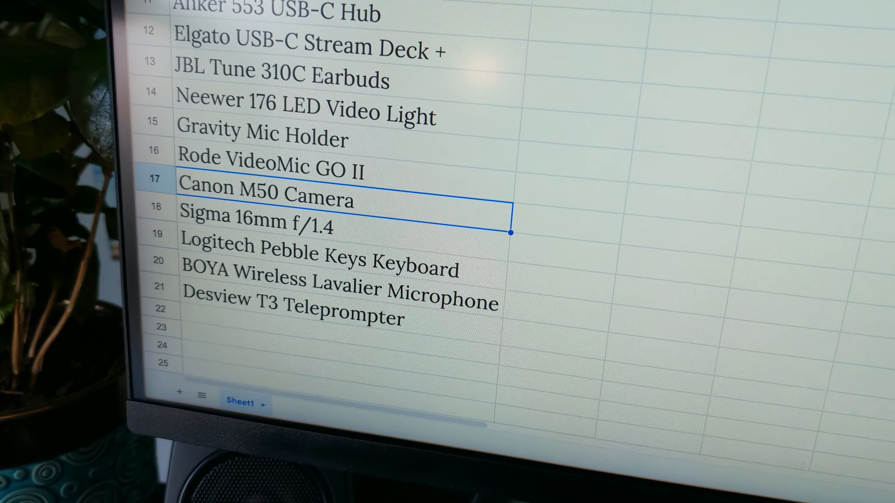
Move from the Canon M50 Camera row to the Sigma 16mm f/1.4 entry in row 18.
scroll("down", 3)
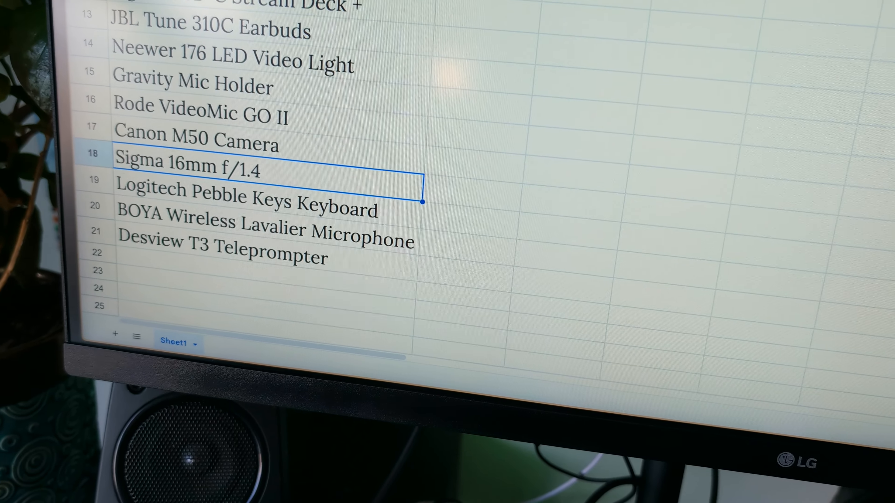